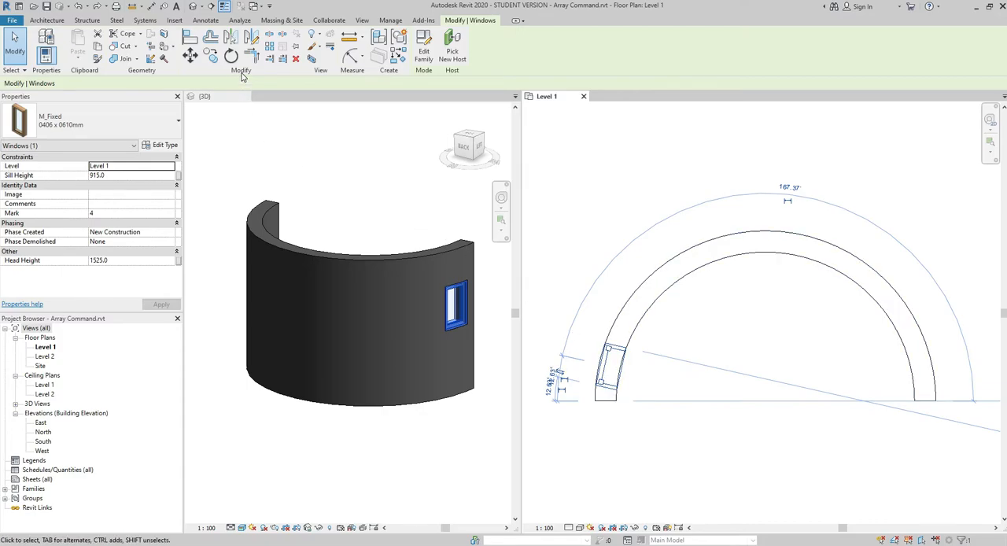
pyautogui.moveTo(270, 41)
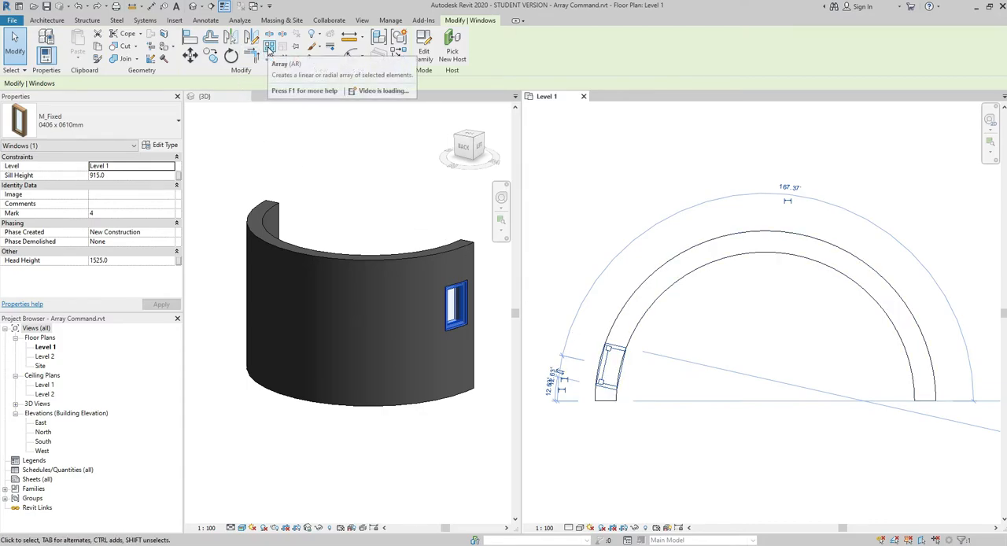
# - Start the Array tool on the selected window from the Modify tab
pyautogui.click(271, 38)
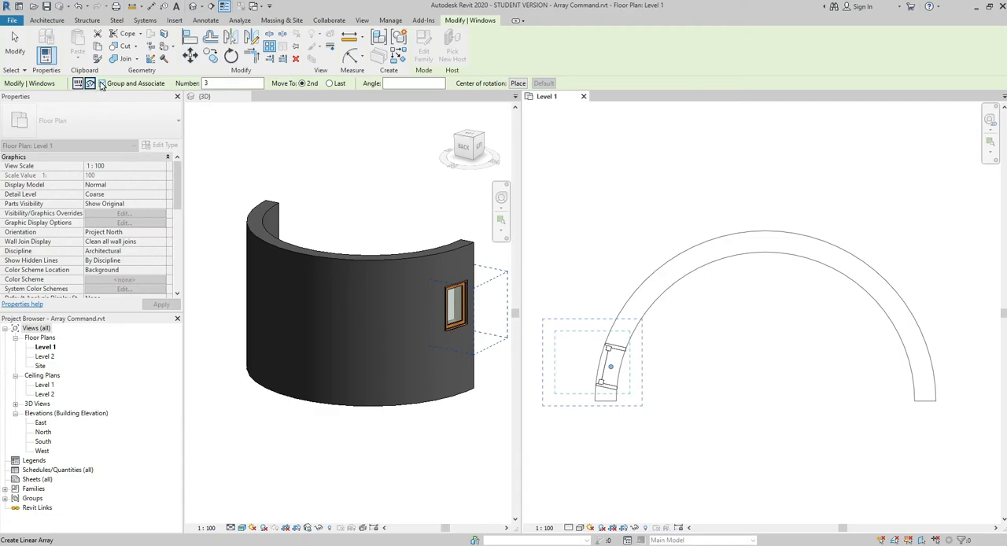
# - Enter the number of window copies for the radial array
pyautogui.click(100, 85)
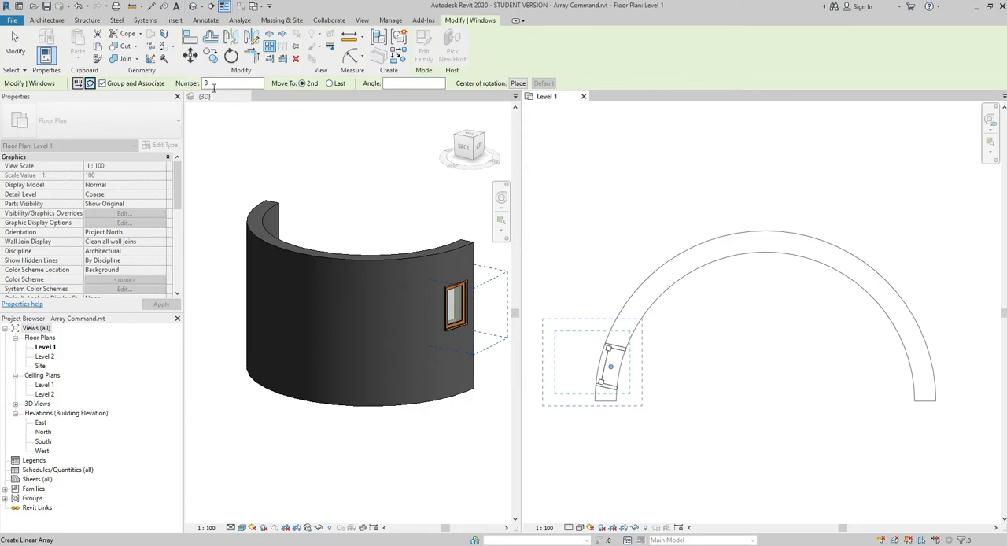
pyautogui.moveTo(197, 98)
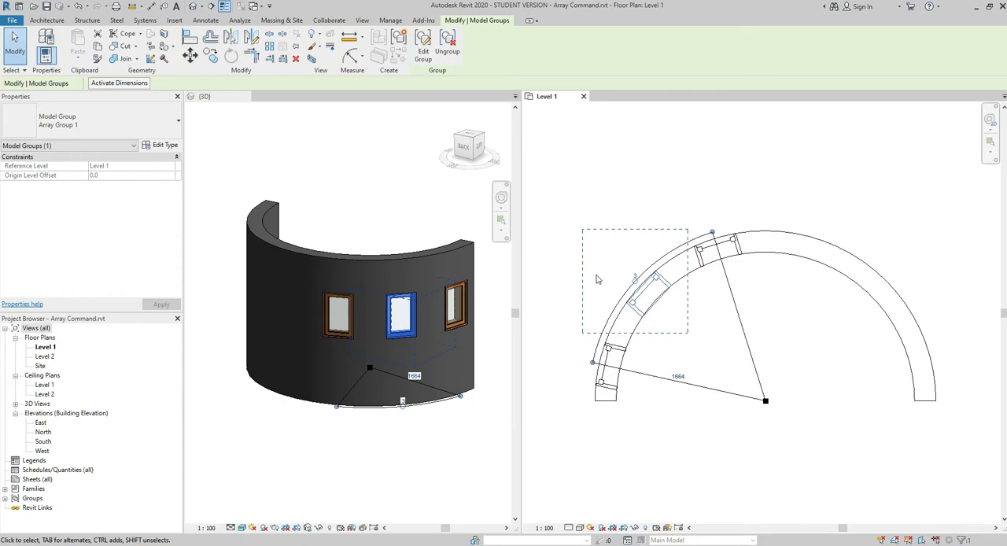
# - Finish the array, then edit the window array group's count to a new value
pyautogui.click(684, 365)
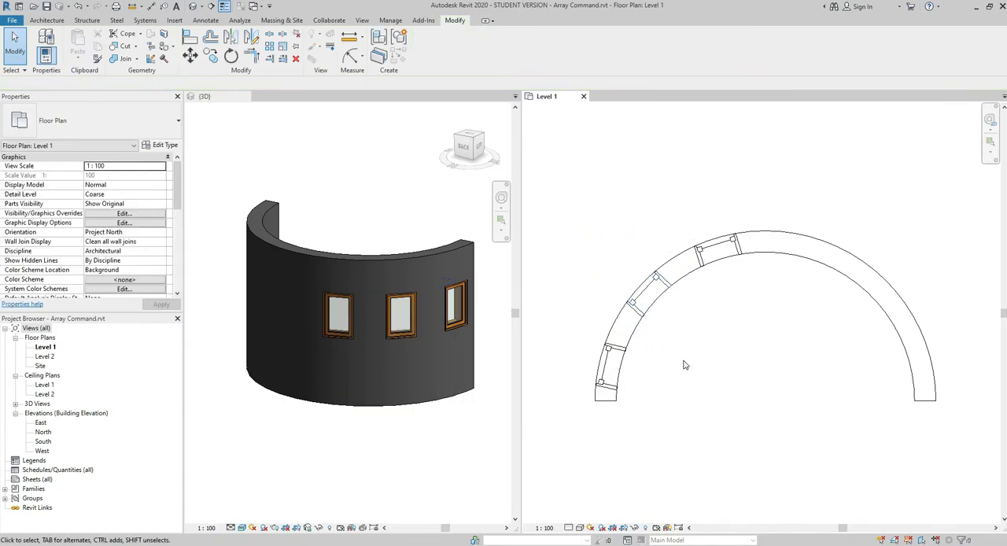
pyautogui.moveTo(664, 323)
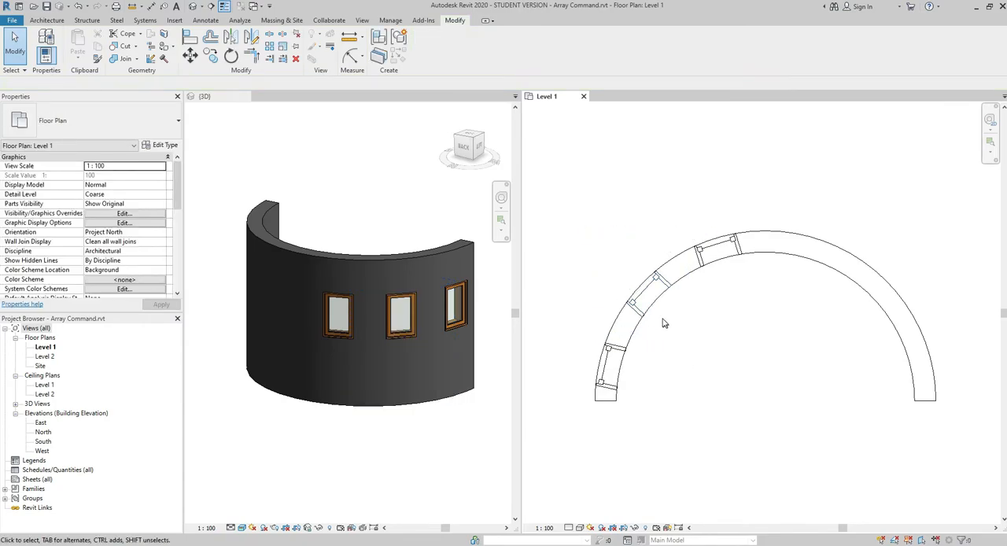
pyautogui.click(641, 283)
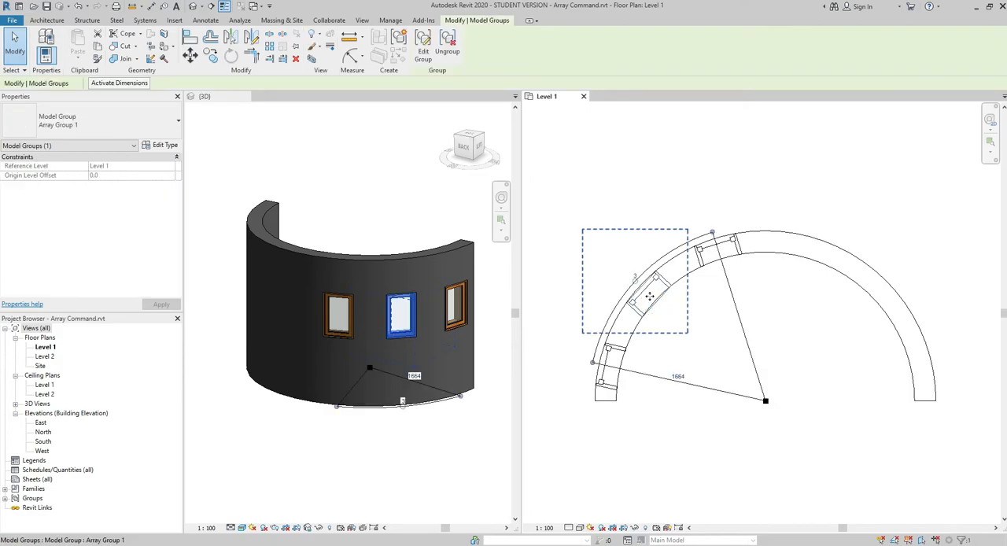
pyautogui.click(645, 295)
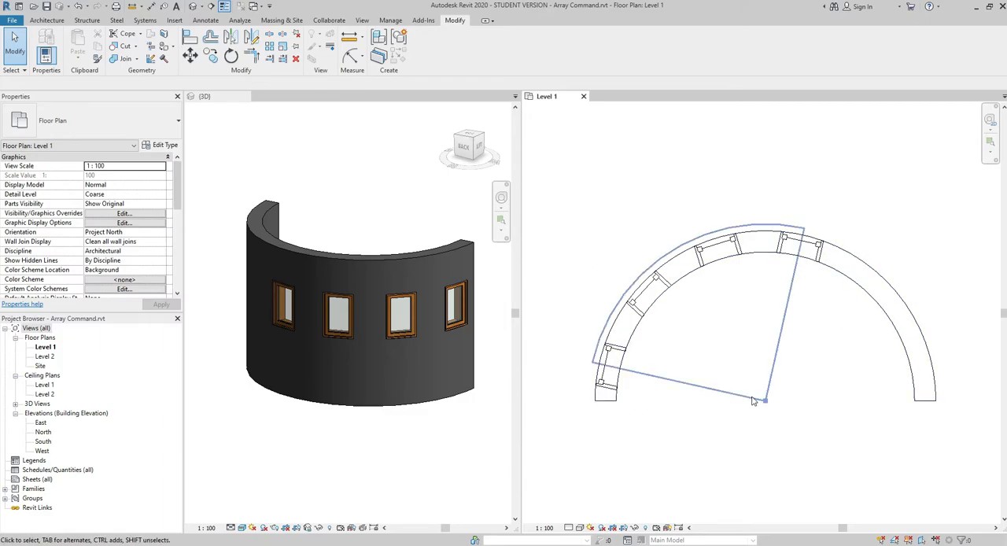
pyautogui.click(706, 447)
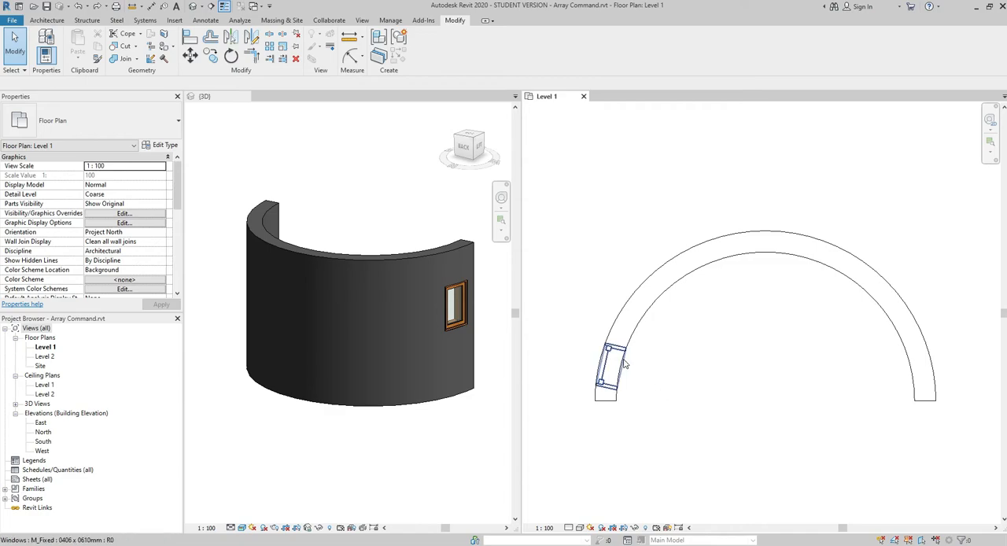
# - Select the single window and start the Array tool on it again
pyautogui.click(610, 369)
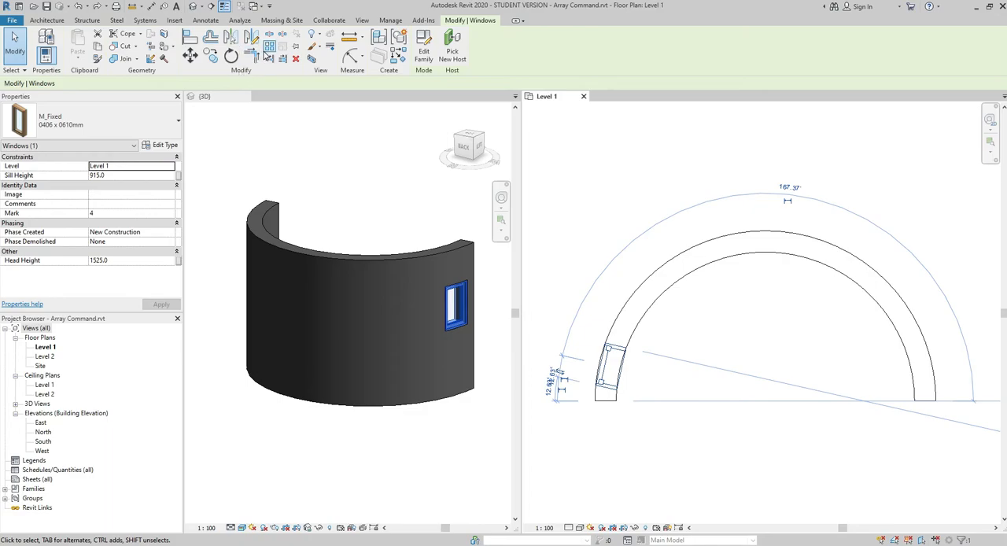
pyautogui.moveTo(269, 44)
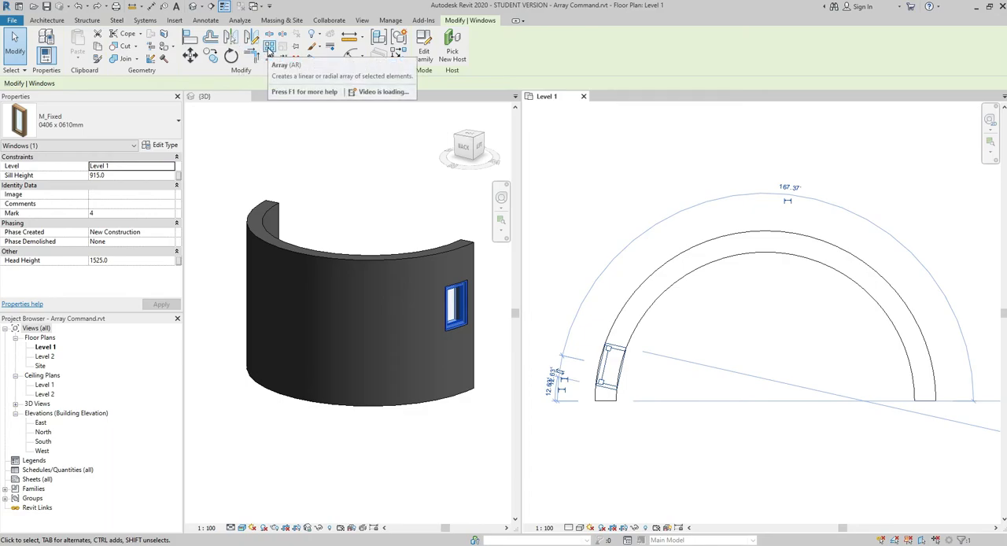
pyautogui.click(269, 41)
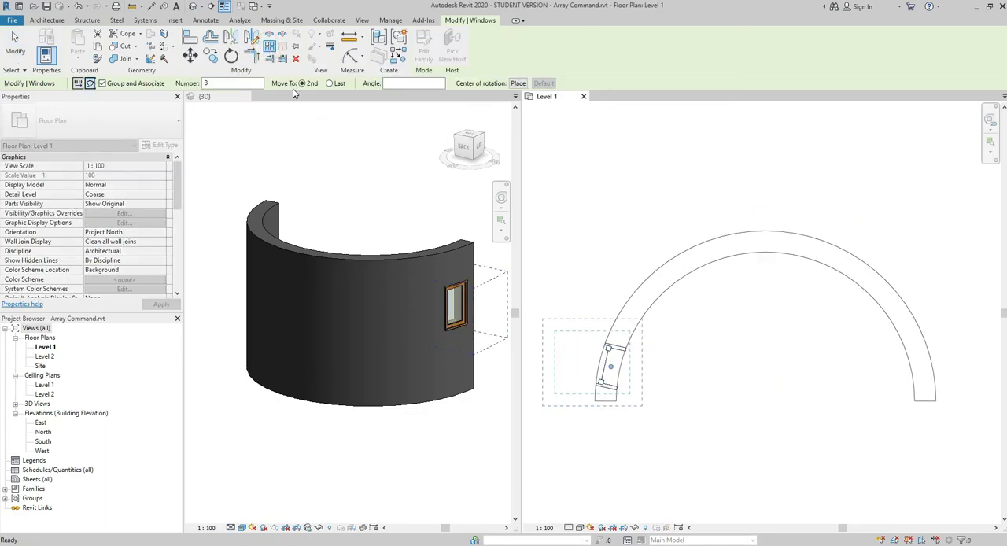
# - Choose Move To: Last so copies spread up to the final position
pyautogui.click(329, 83)
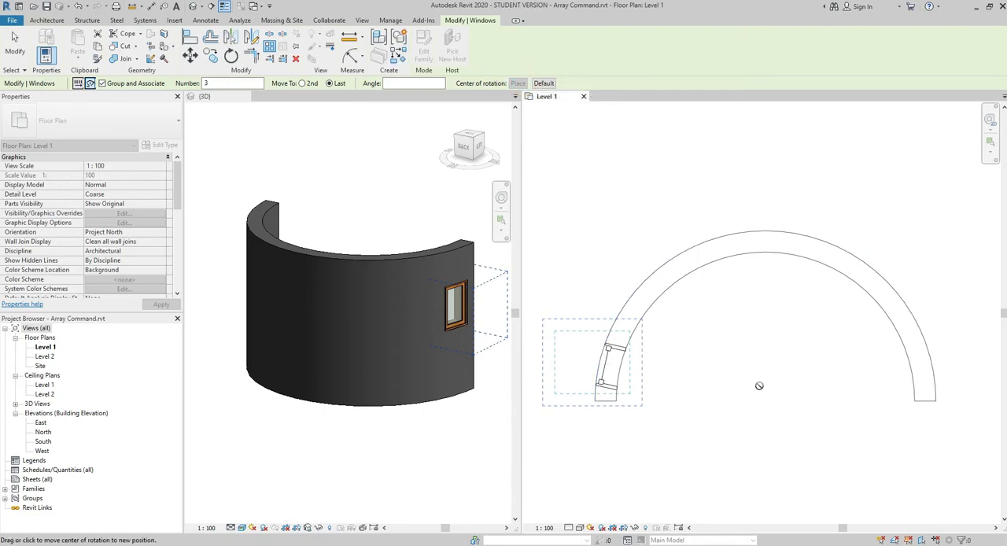
pyautogui.moveTo(768, 412)
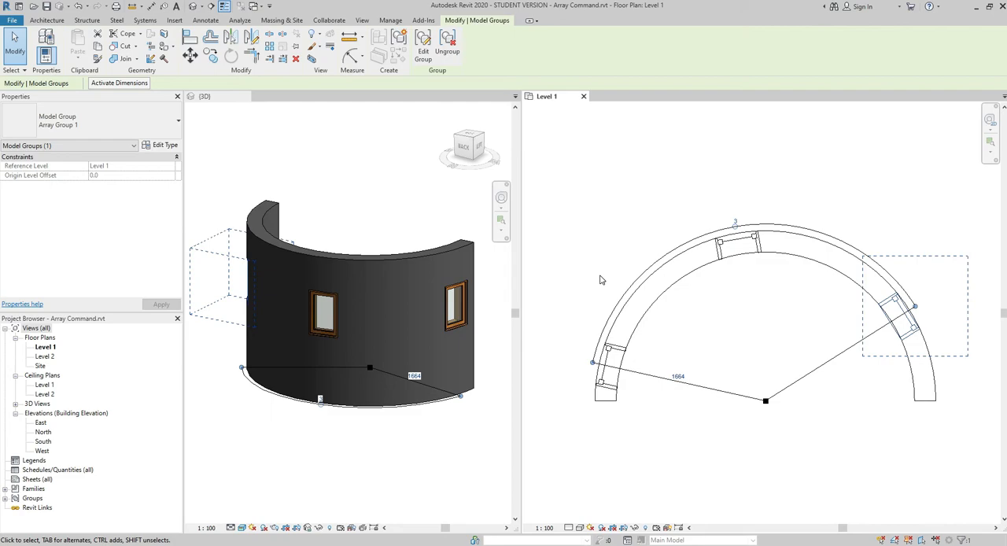
pyautogui.click(749, 330)
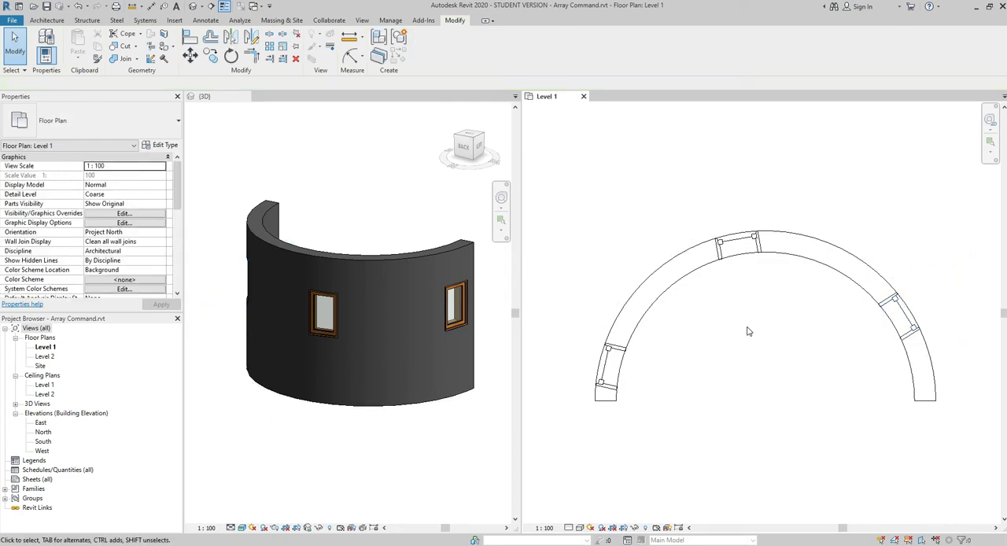
pyautogui.moveTo(736, 279)
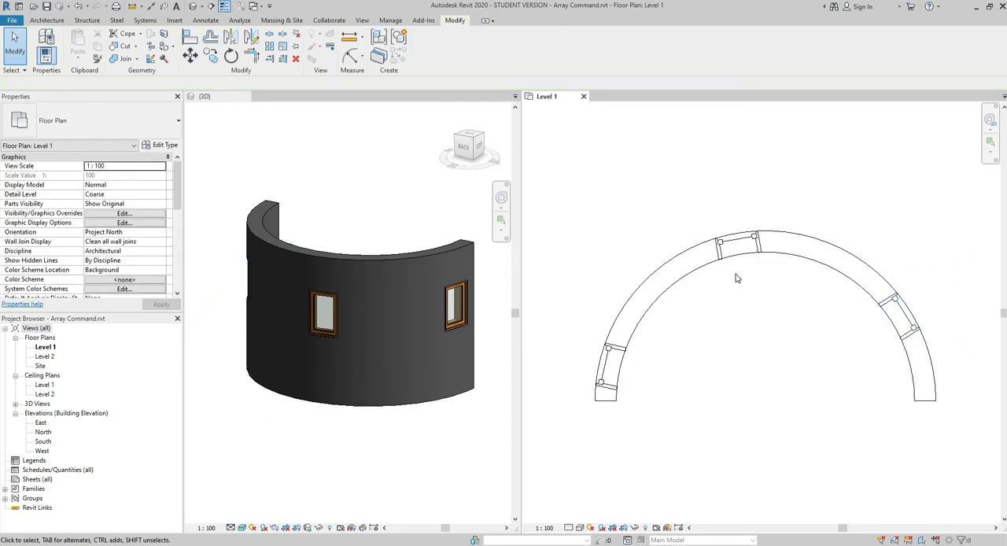
pyautogui.click(737, 244)
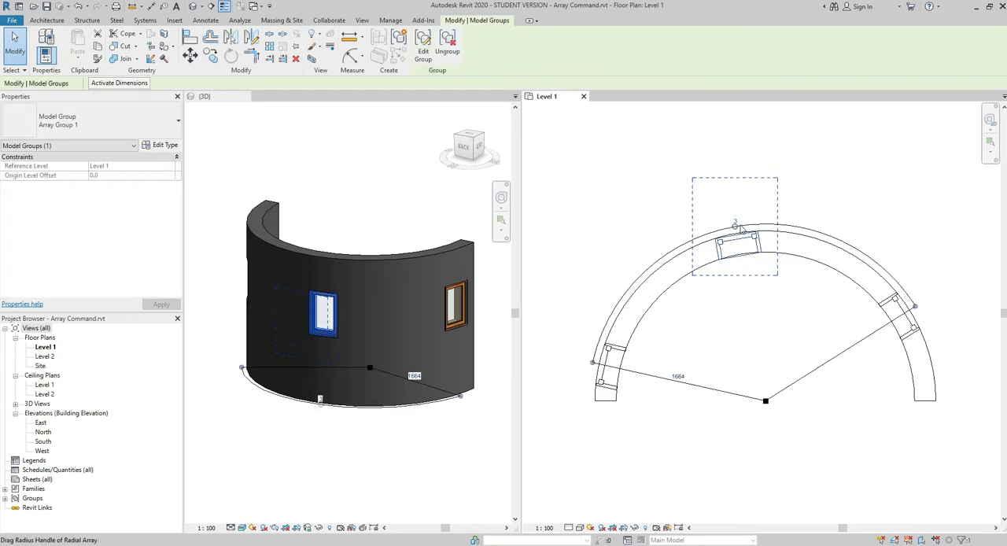